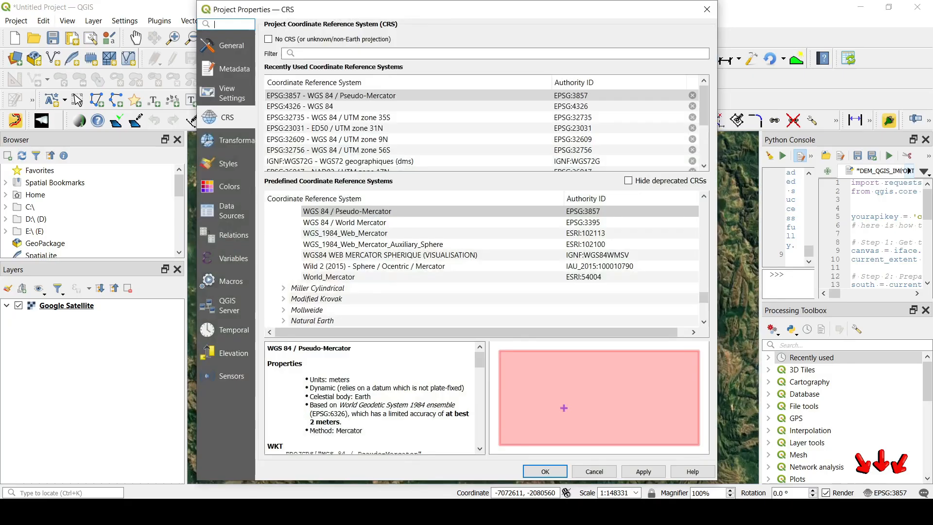
- Set the project CRS to WGS 84 (EPSG:4326) and run the DEM download script
left_click(299, 106)
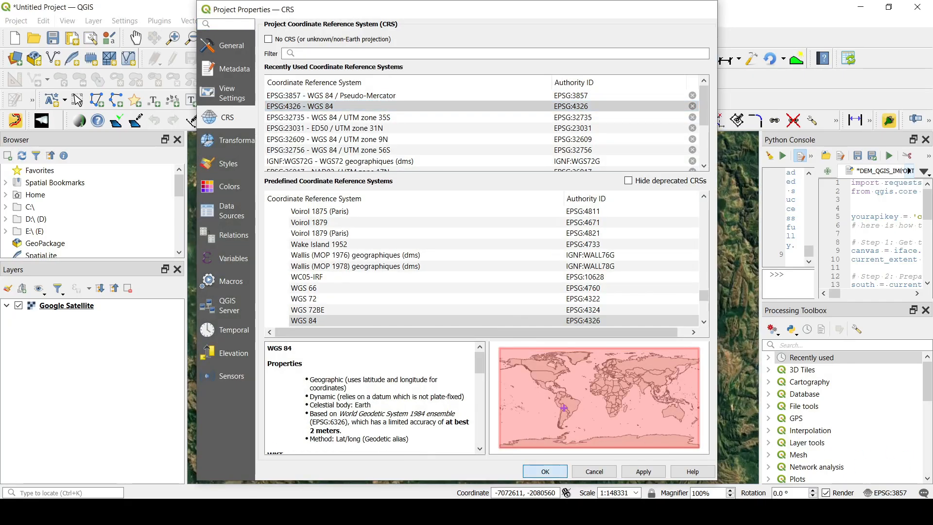
left_click(543, 471)
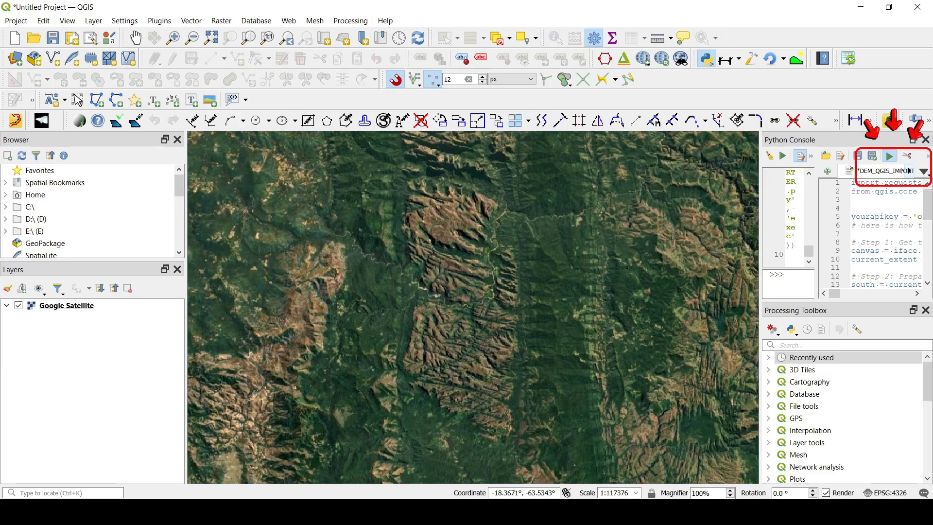
left_click(888, 155)
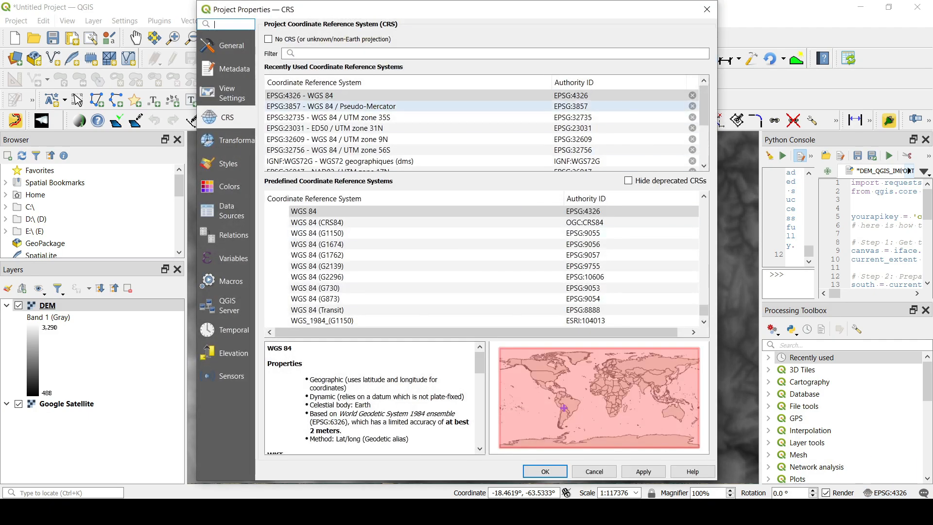
- Apply EPSG:3857 WGS 84 / Pseudo-Mercator as the project CRS
left_click(330, 106)
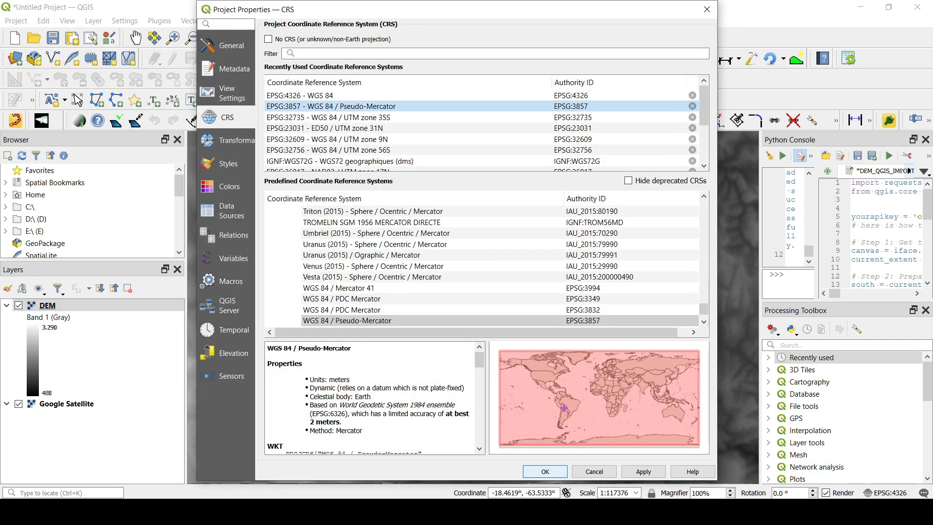
left_click(542, 471)
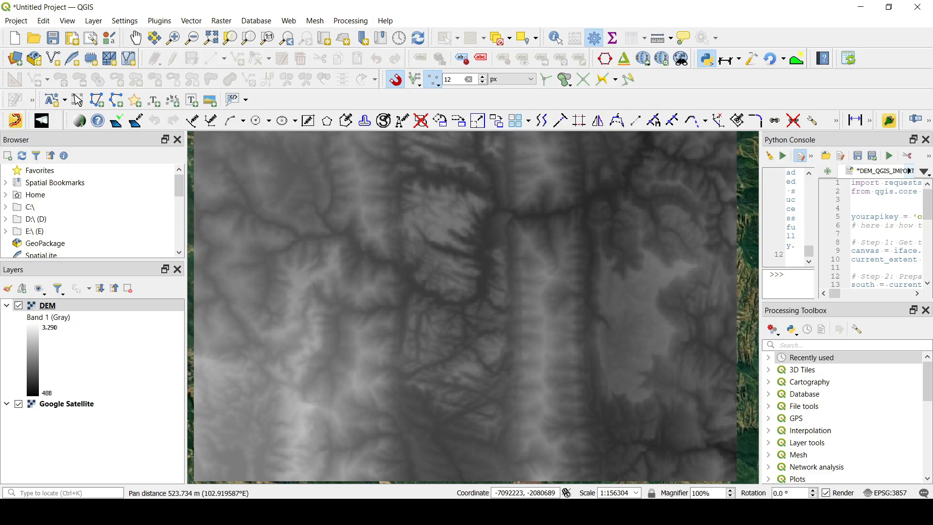
mouse_move(623, 58)
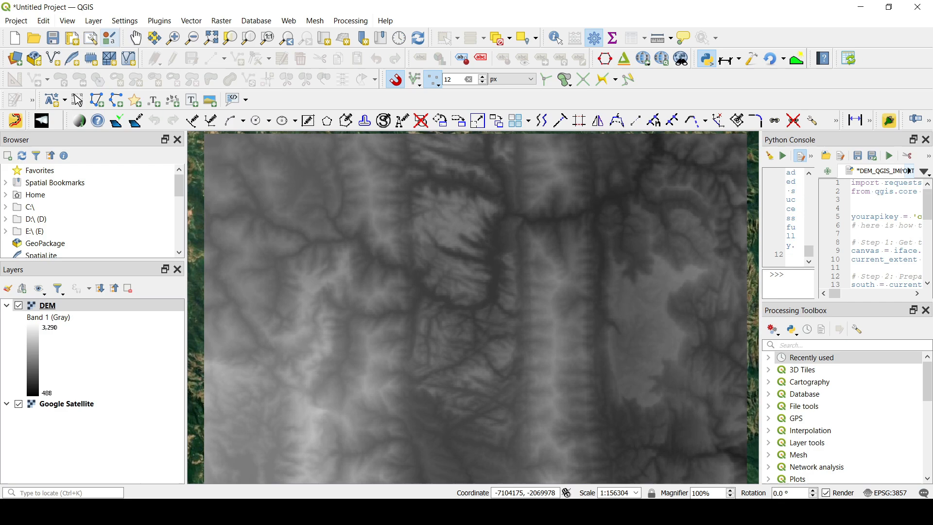
- Create temporary scratch layer 'Road' as LineString with Z dimension in EPSG:3857
left_click(93, 21)
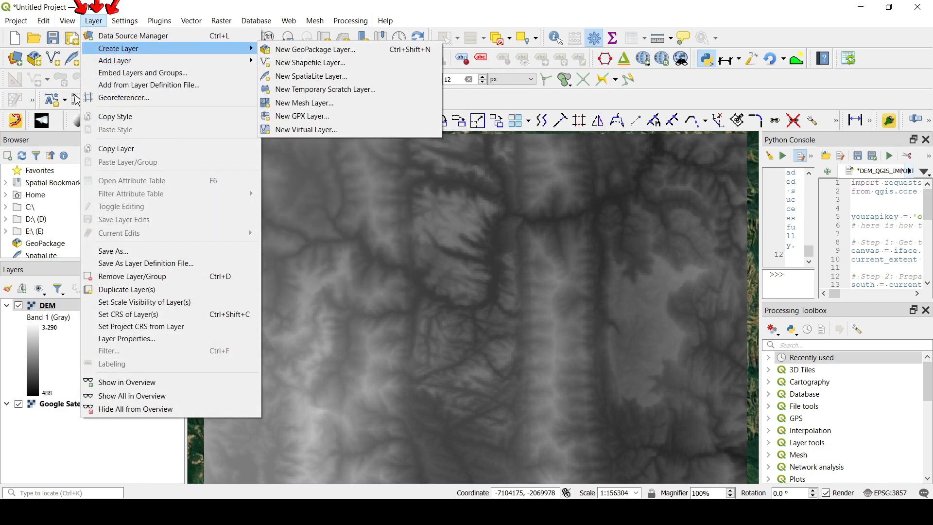
mouse_move(325, 89)
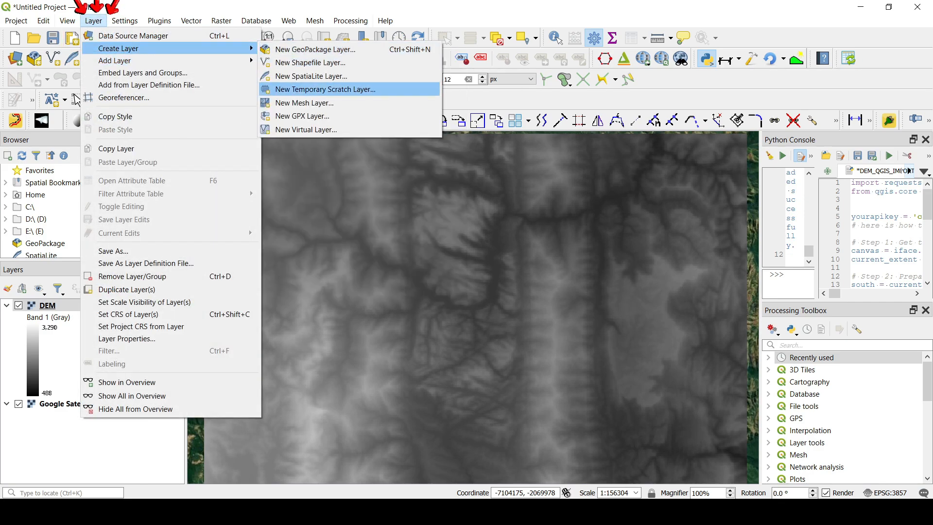
left_click(326, 89)
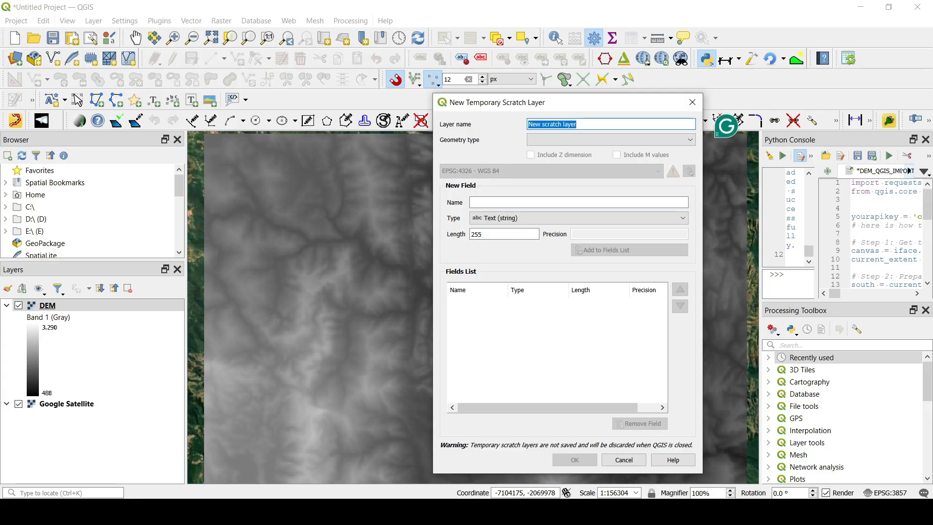
type("Road")
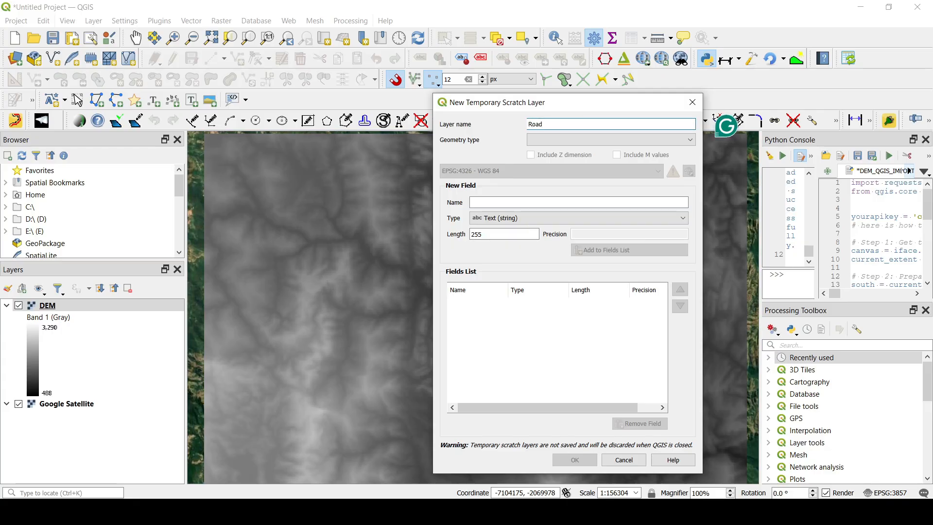
left_click(610, 139)
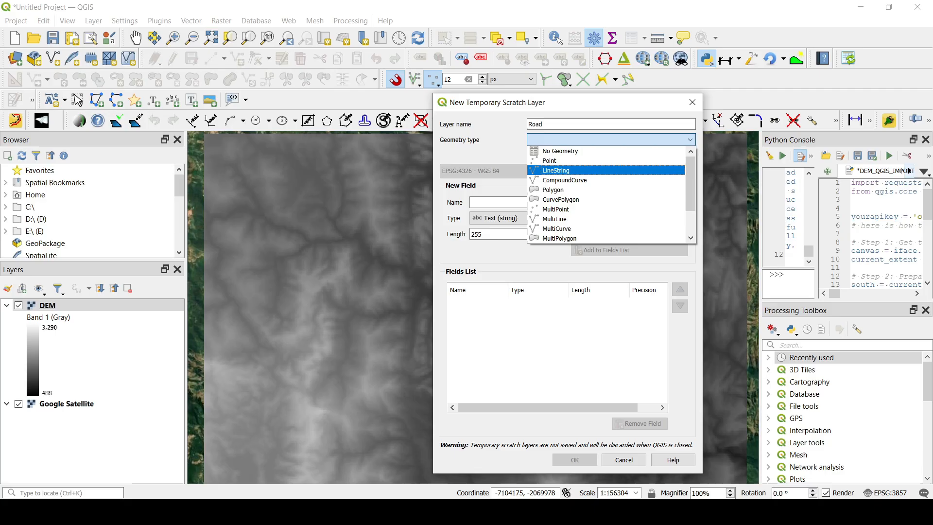
left_click(554, 170)
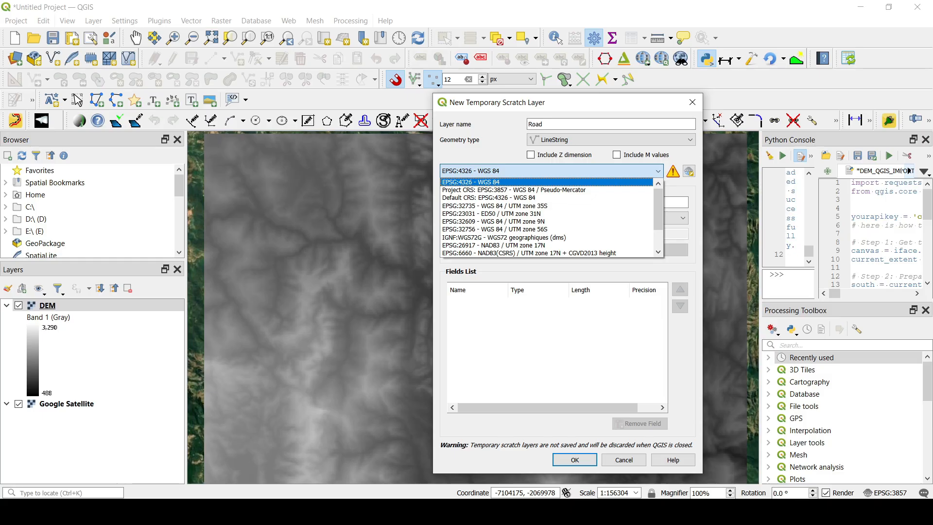
left_click(514, 189)
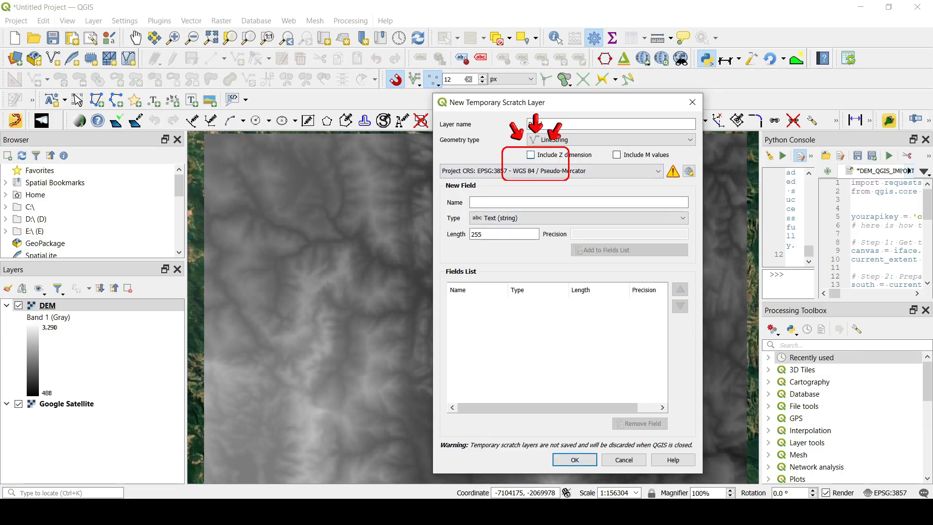
left_click(530, 154)
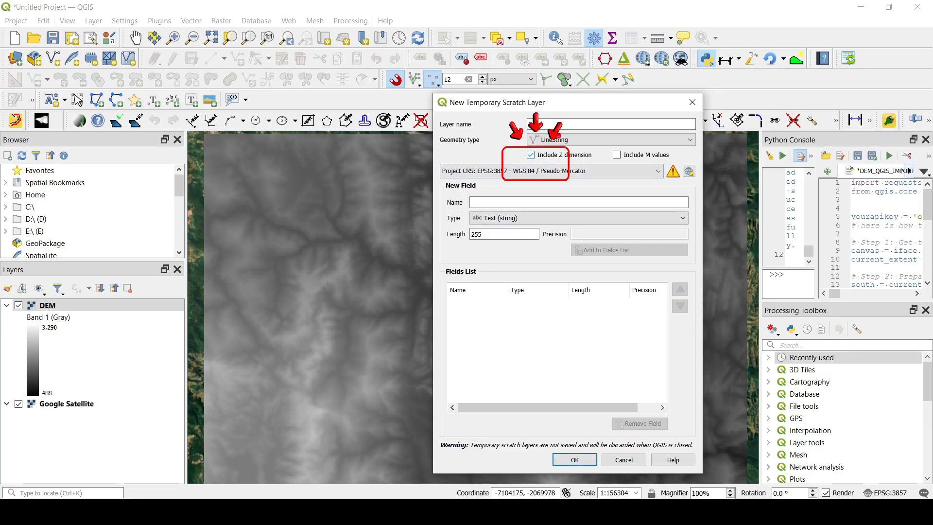
type("Road")
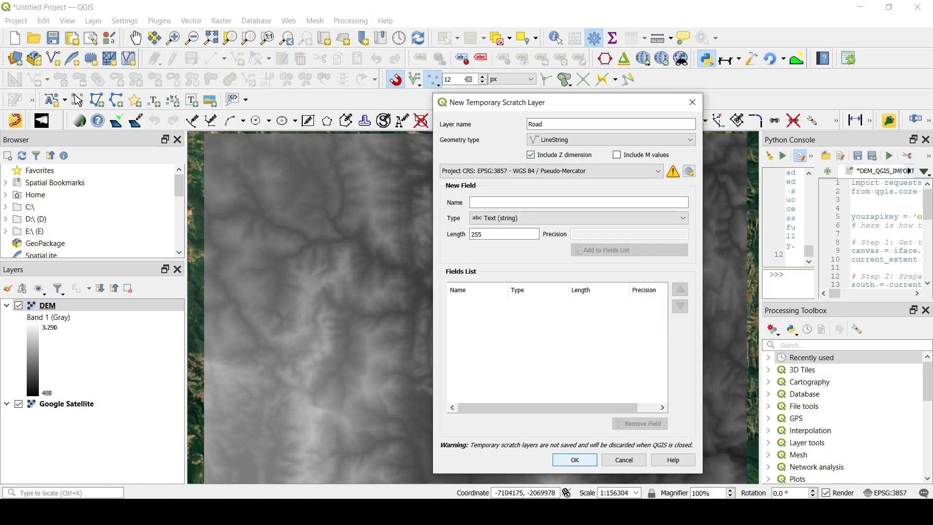
left_click(572, 460)
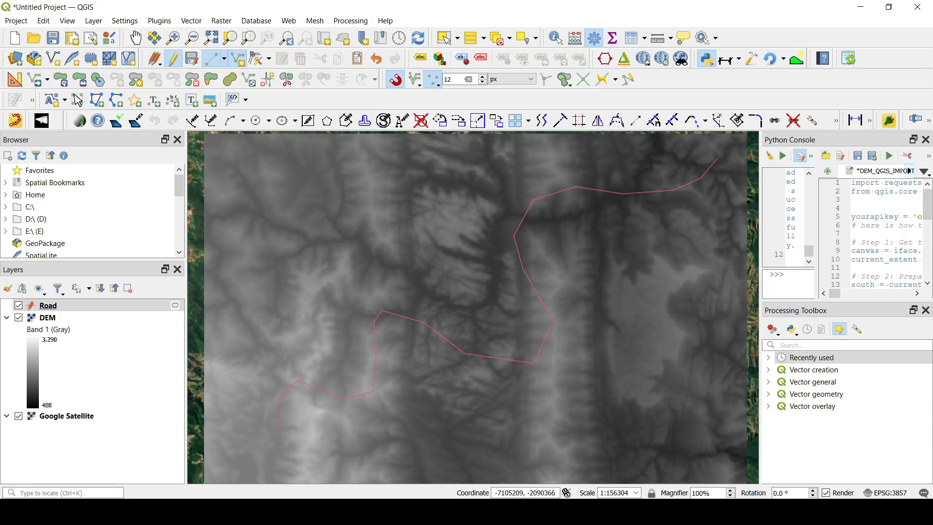
- Save the drawn road line and toggle editing off for the Road layer
left_click(278, 431)
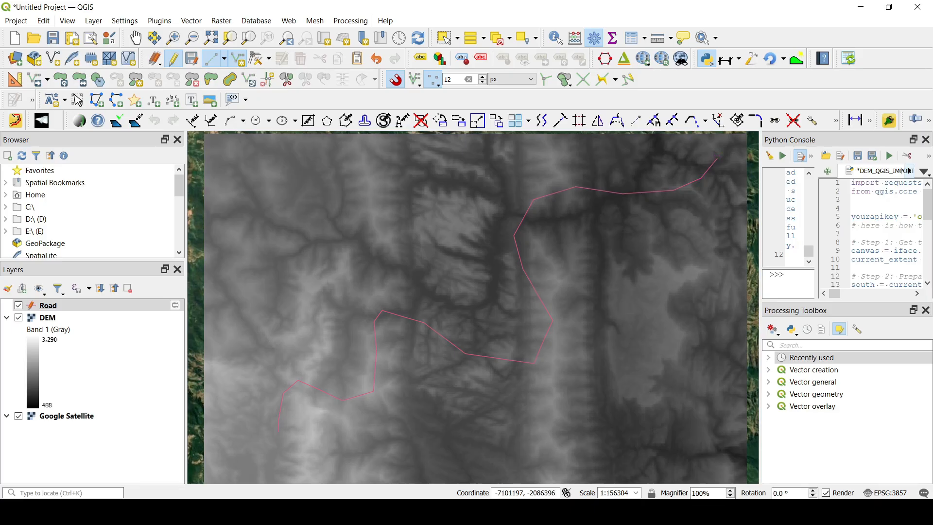
left_click(278, 430)
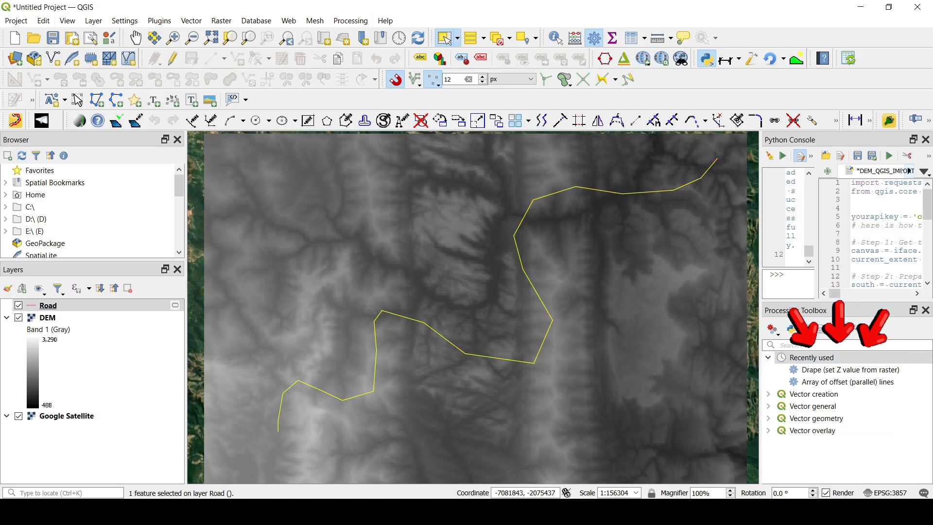
- Drape the selected Road line onto the DEM raster in place and save the edits
left_click(851, 370)
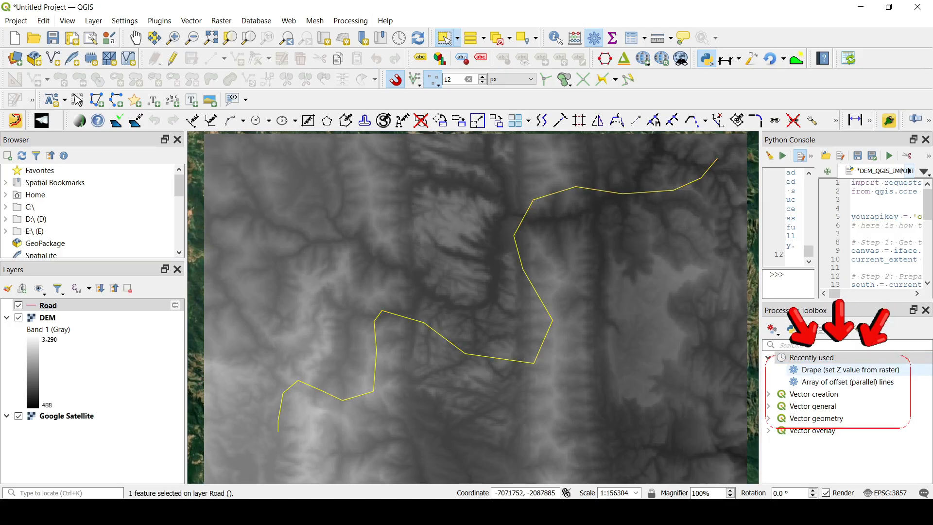
mouse_move(850, 369)
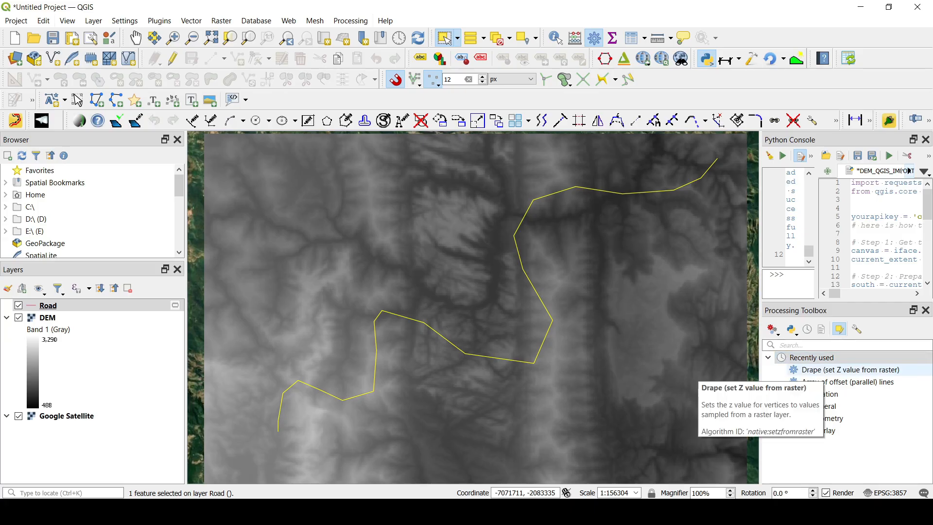
double_click(845, 369)
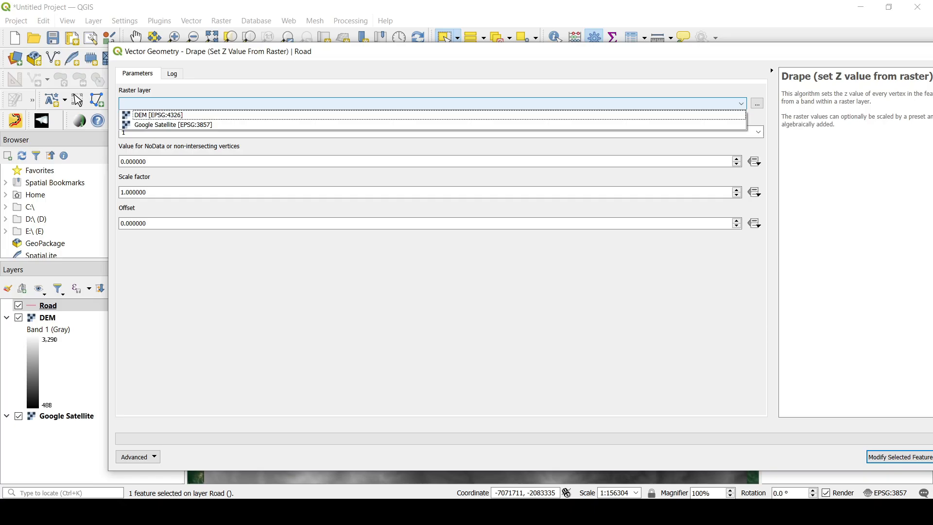
left_click(157, 115)
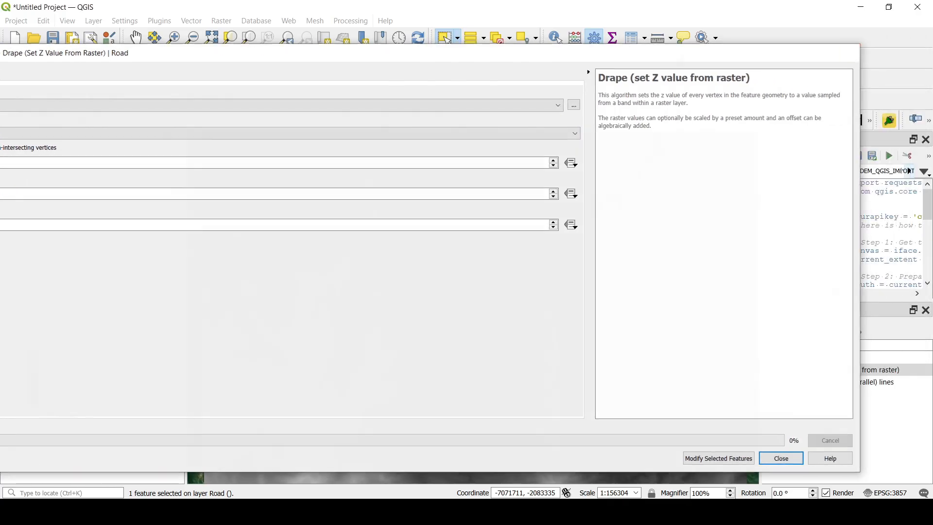
left_click(779, 458)
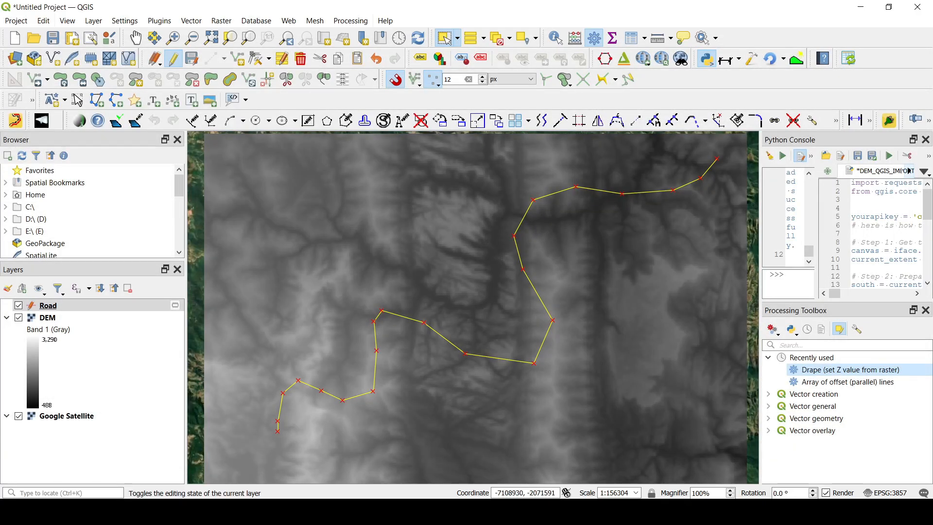
left_click(172, 57)
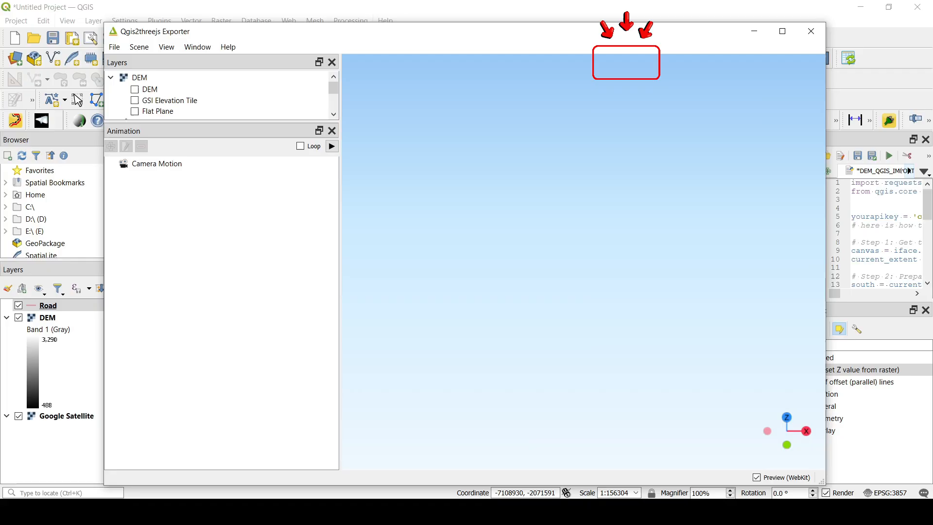
- Show the DEM terrain and Road line in Qgis2threejs, then close the preview
left_click(135, 88)
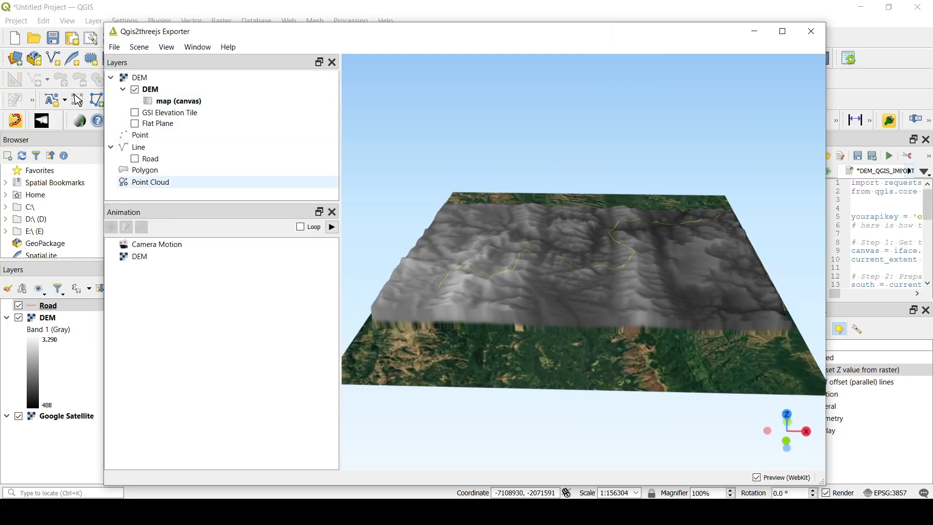
left_click(135, 159)
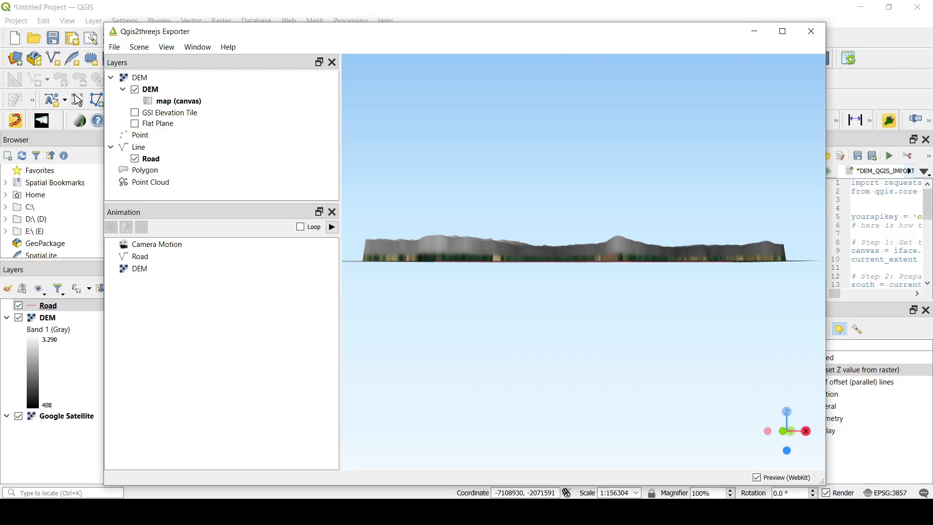
left_click(810, 31)
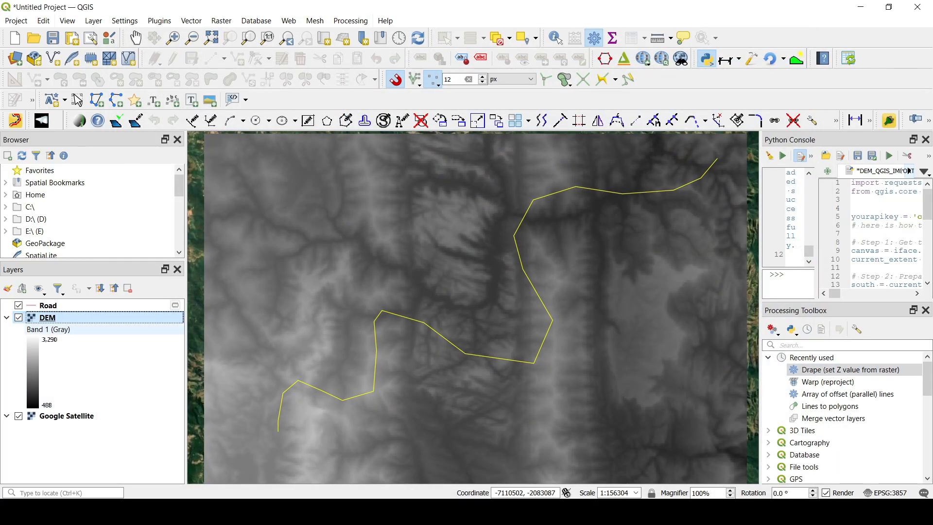
- Warp the DEM from EPSG:4326 to project CRS EPSG:3857, creating the Reprojected layer
left_click(847, 394)
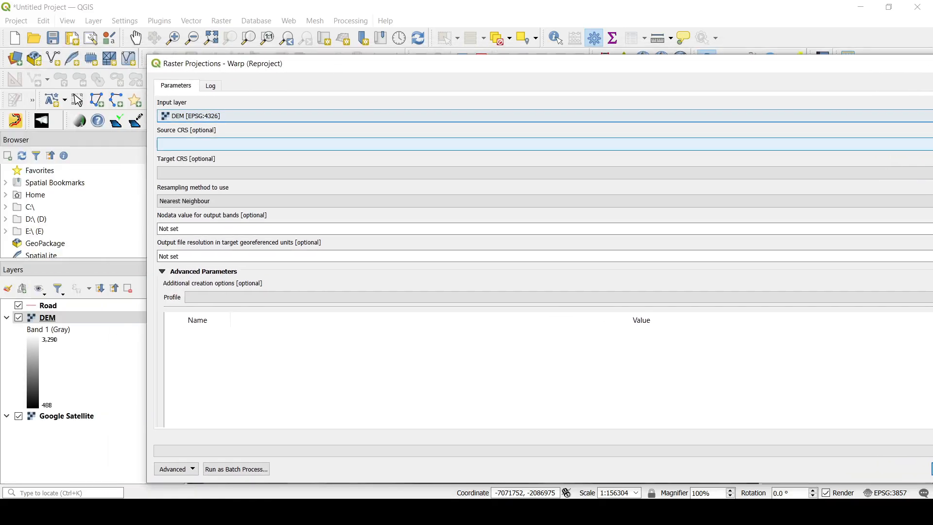
left_click(541, 143)
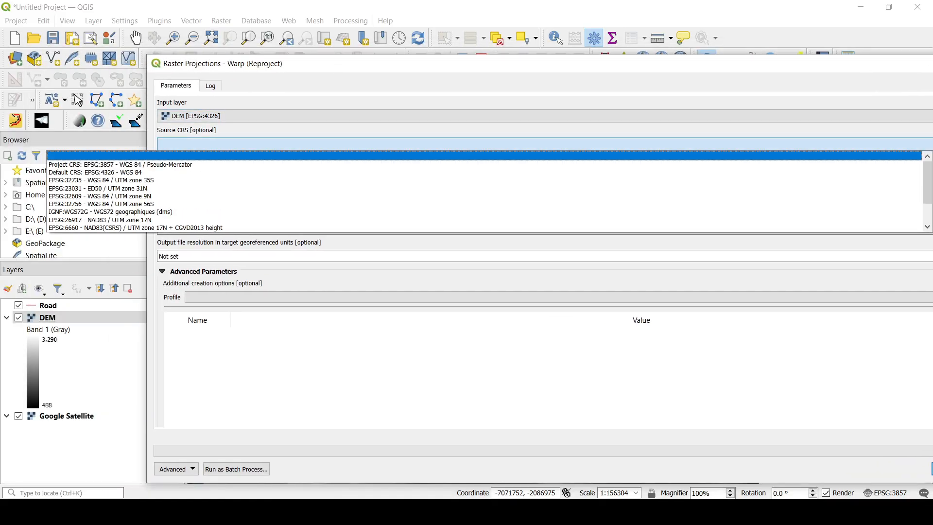
left_click(107, 172)
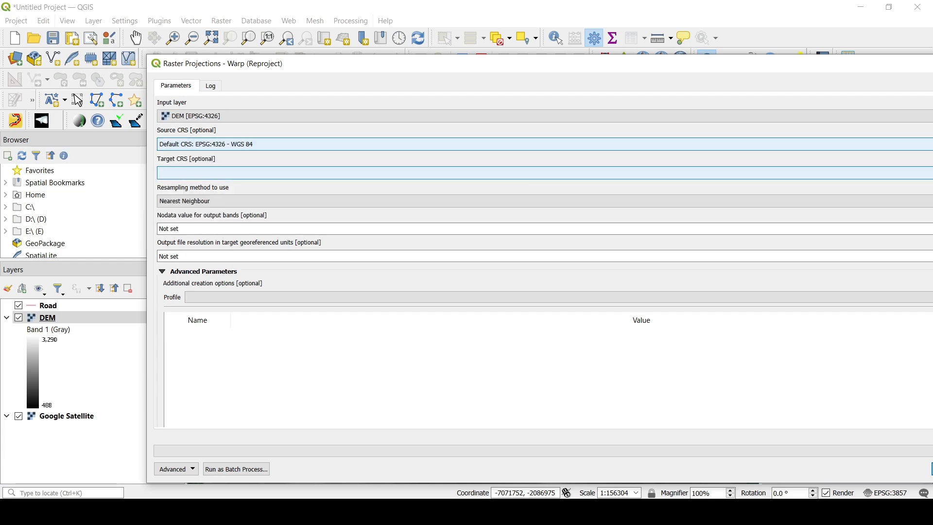
left_click(541, 172)
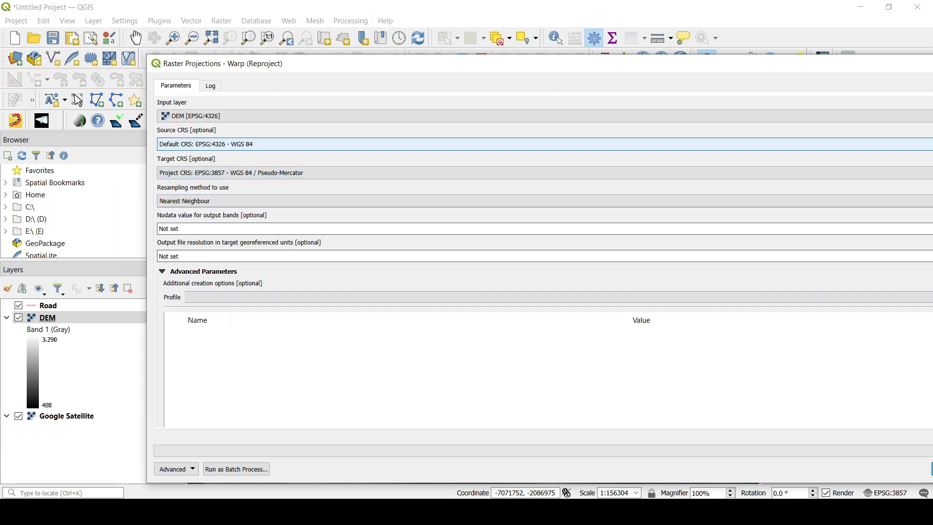
left_click_drag(216, 63, 139, 50)
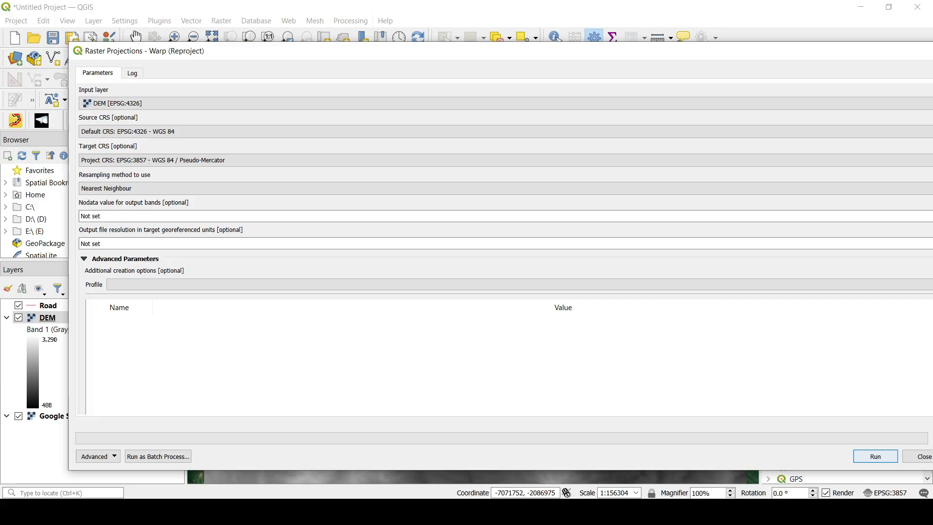
left_click(874, 456)
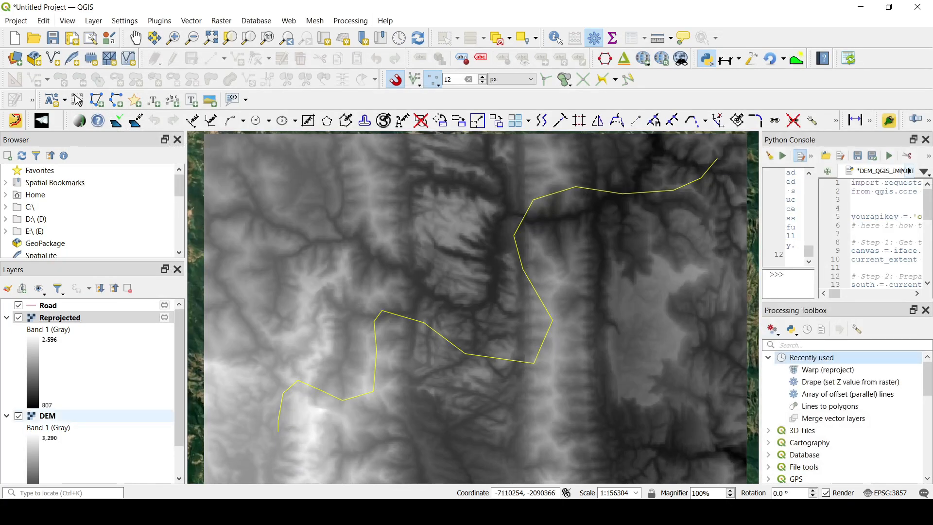
right_click(47, 415)
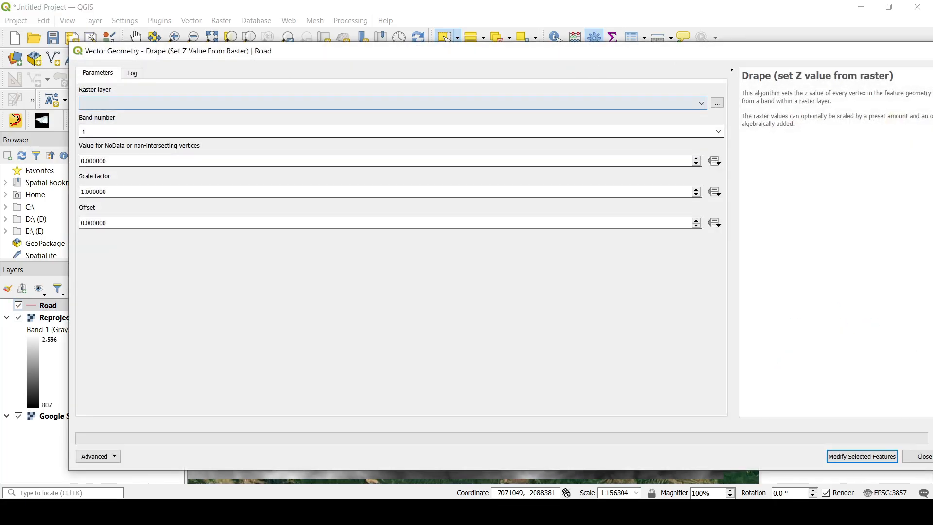
- Drape the selected Road feature onto the Reprojected raster and commit the edits
left_click(389, 103)
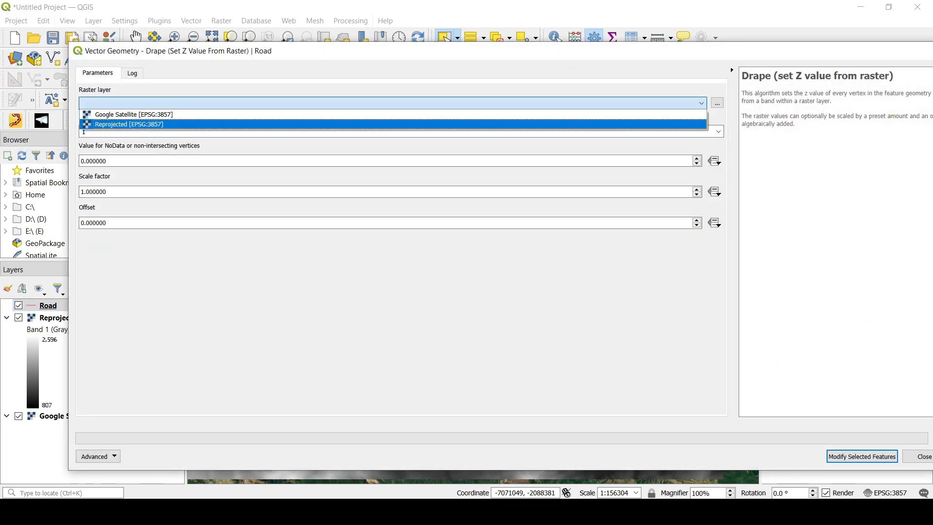
left_click(128, 124)
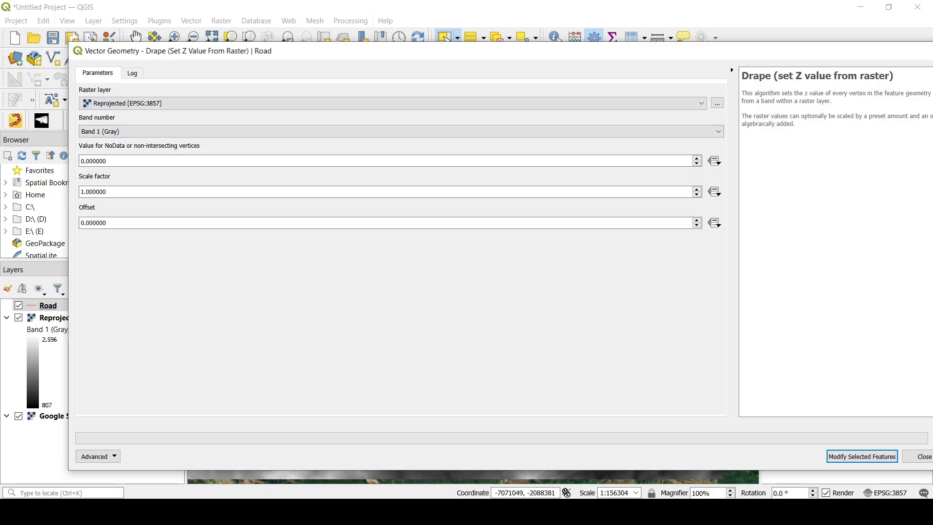
left_click(861, 456)
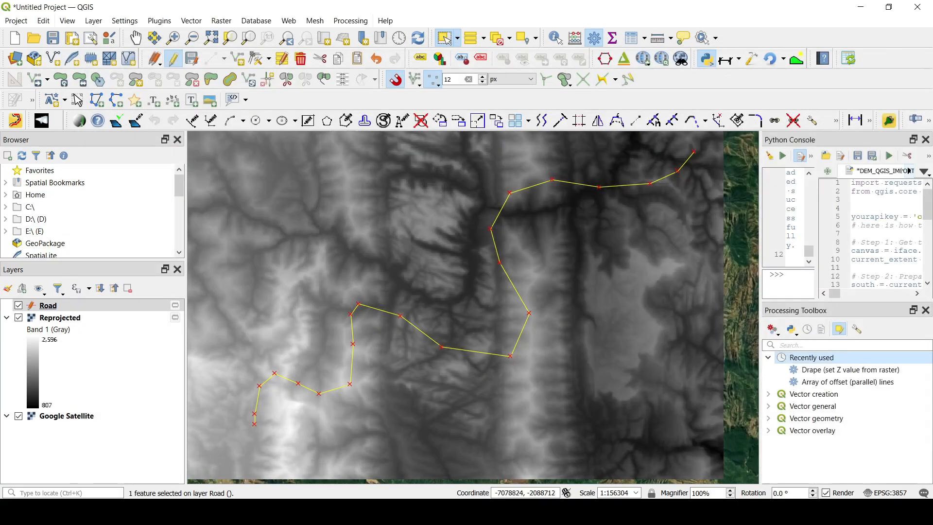
left_click(48, 305)
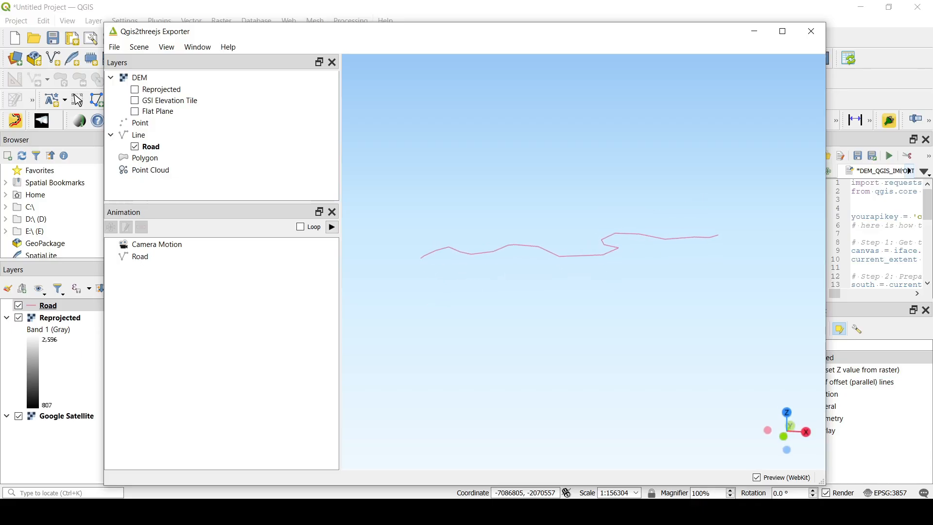
- Reopen the Qgis2threejs preview to see the road on the Reprojected terrain
left_click(134, 89)
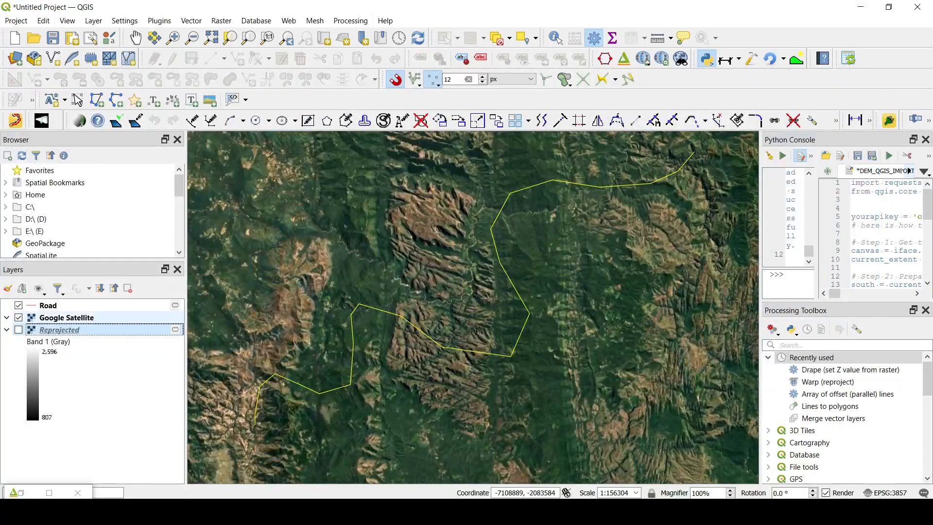
left_click(19, 317)
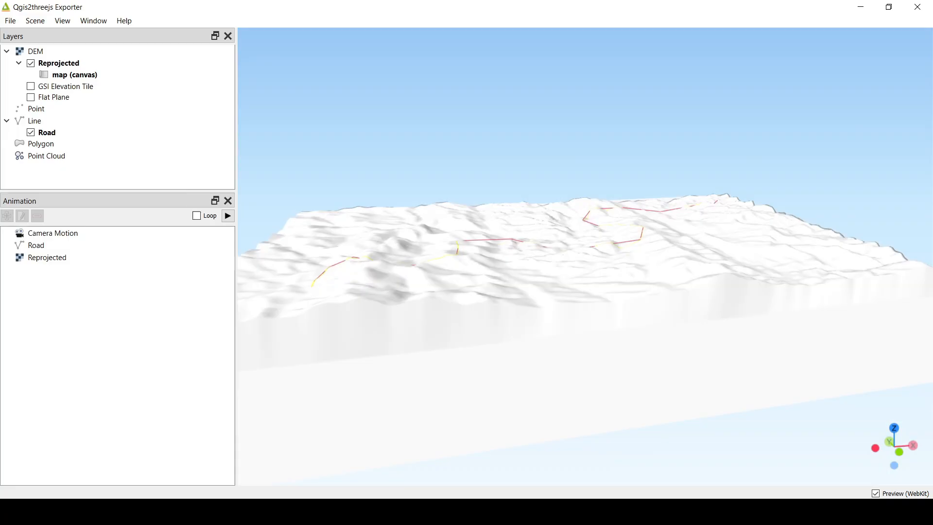
- Uncheck the Reprojected DEM in the 3D preview so only the Road line shows
left_click(31, 63)
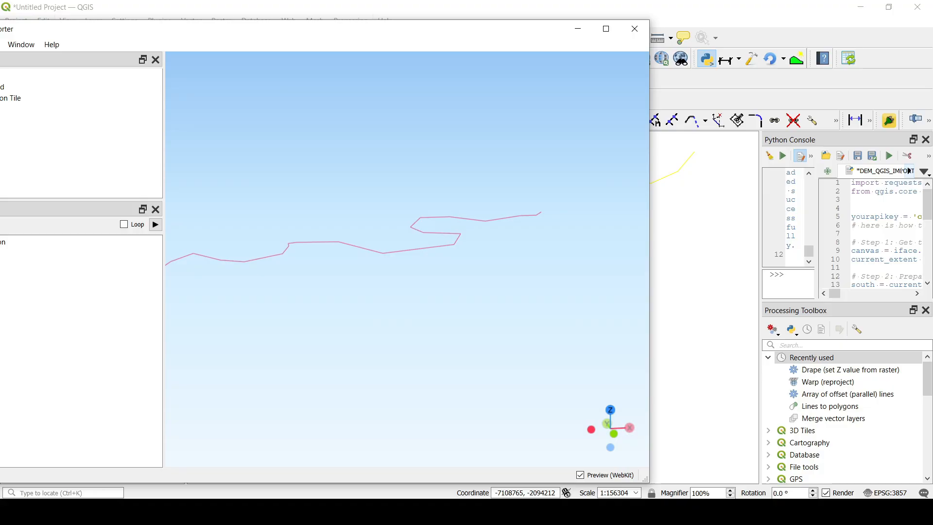
left_click(888, 120)
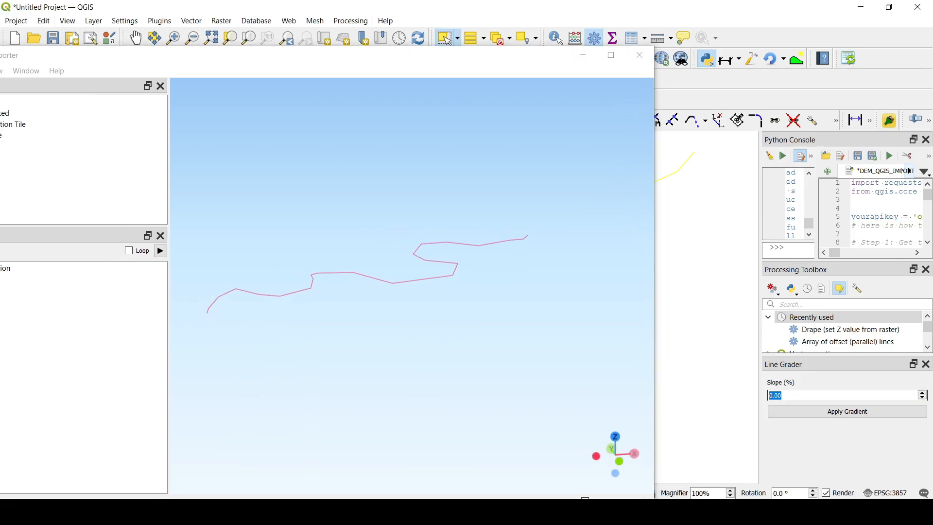
- Apply a 10% slope to the Road line with Line Grader and confirm the success message
type("10")
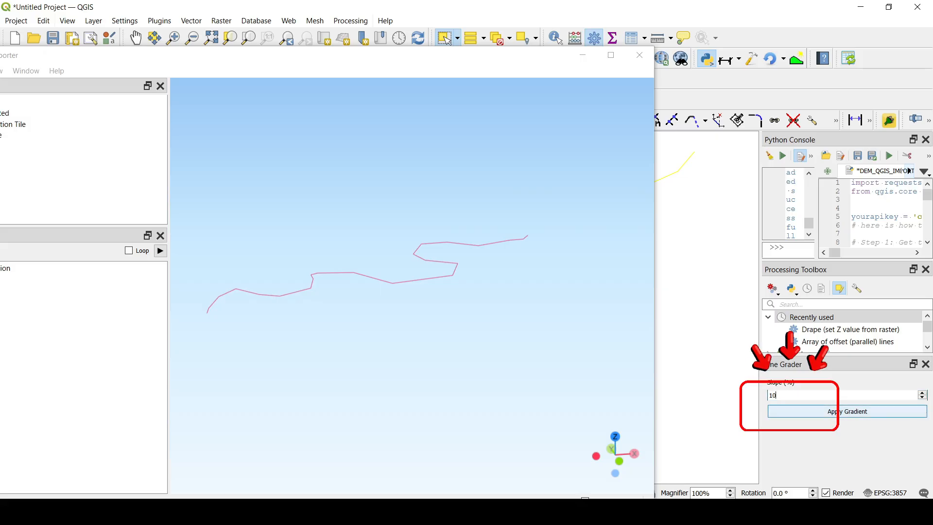
left_click(846, 410)
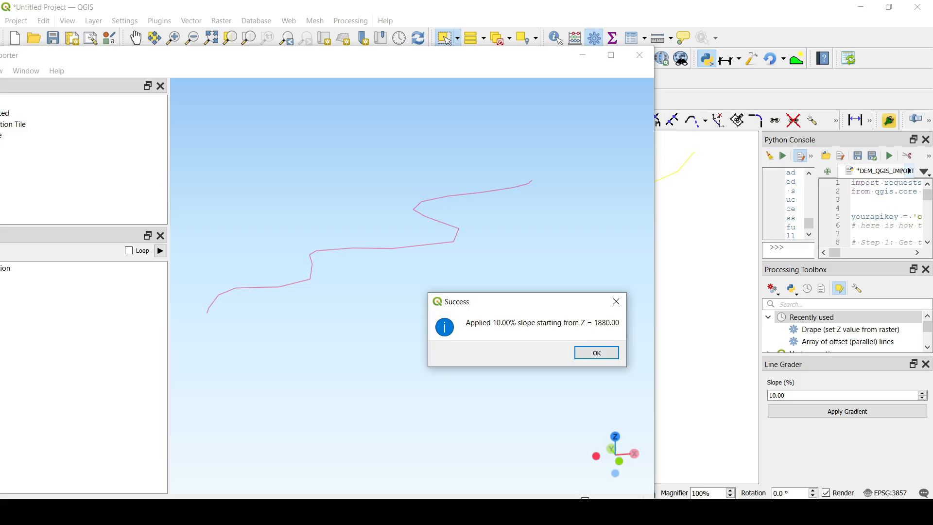
left_click(594, 352)
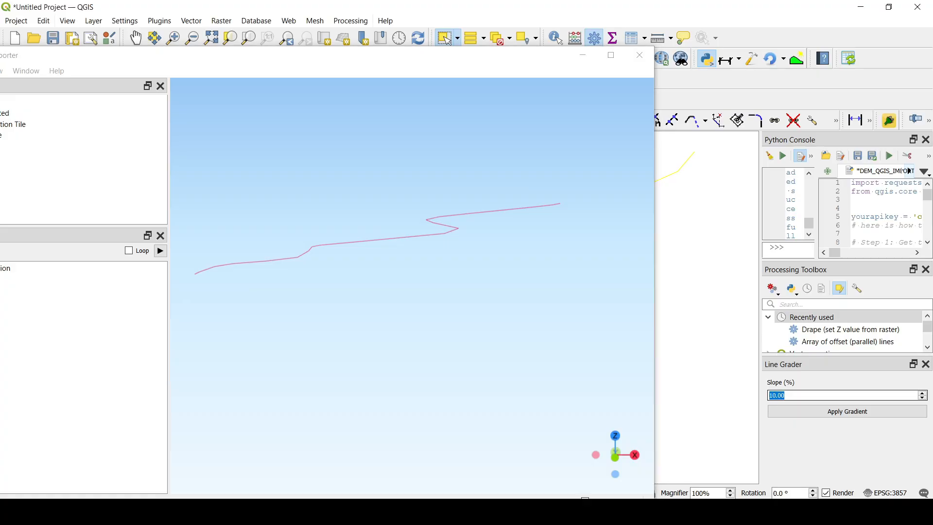
- Regrade the Road line to a 25% slope, confirm success, then enter 50% as the next slope
type("25")
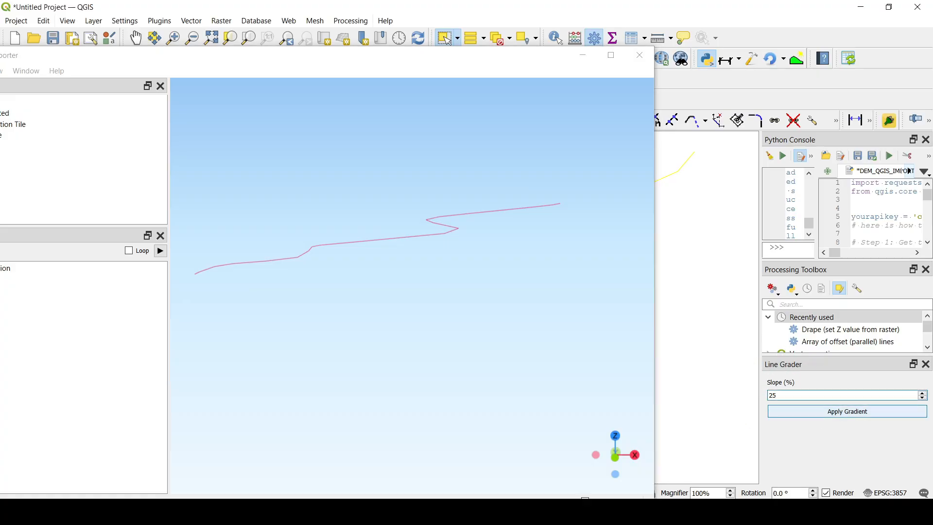
left_click(845, 411)
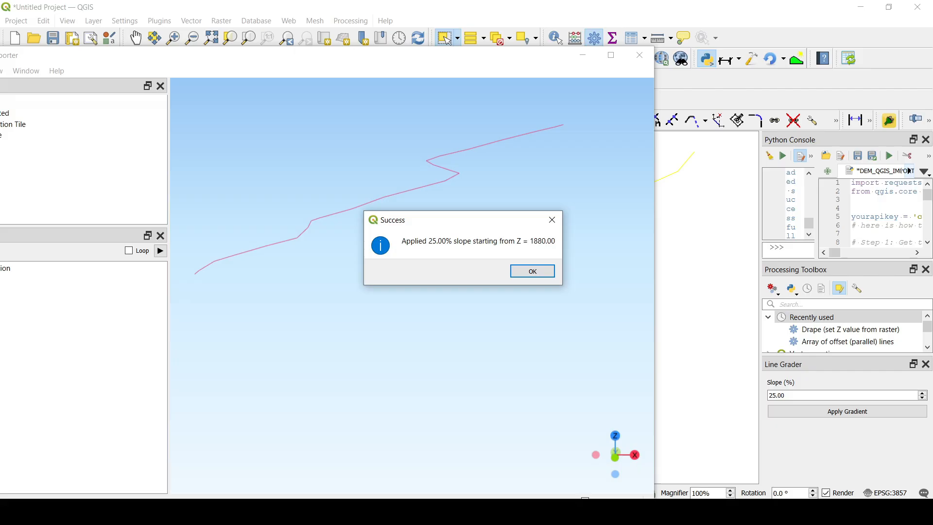
left_click(531, 271)
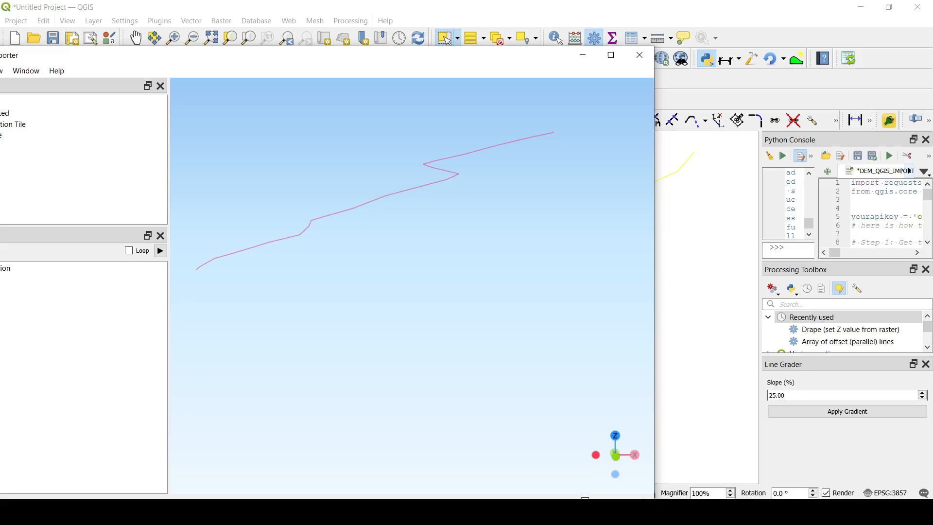
type("50")
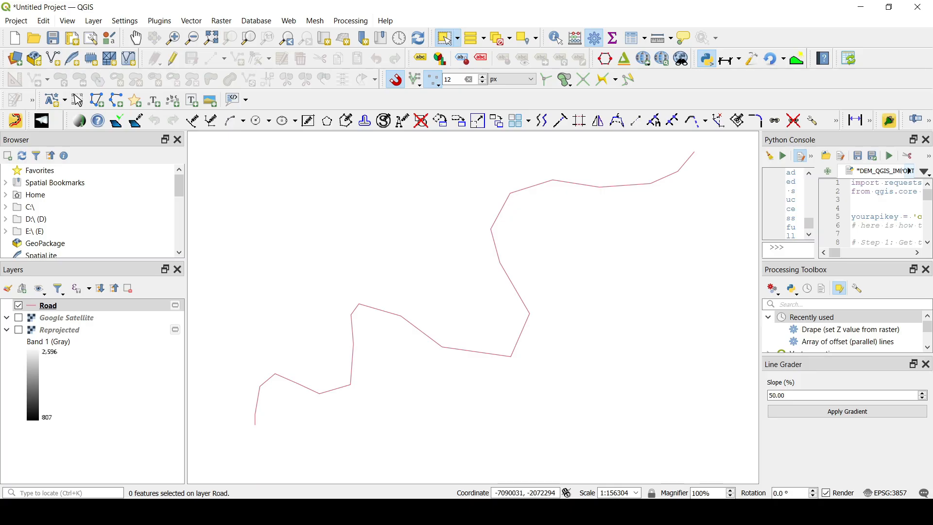
- Browse the Vector menu, then the Plugins menu to find the Line Grader entry
left_click(191, 20)
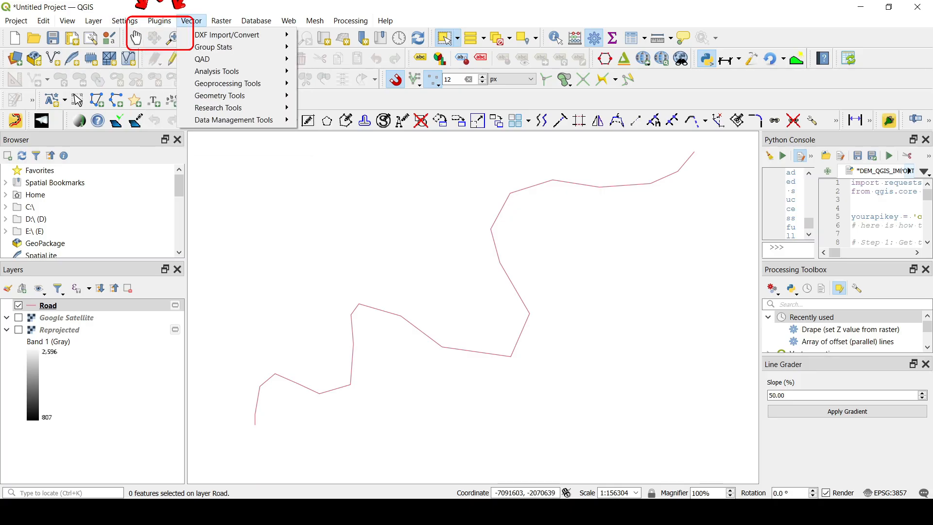
left_click(159, 20)
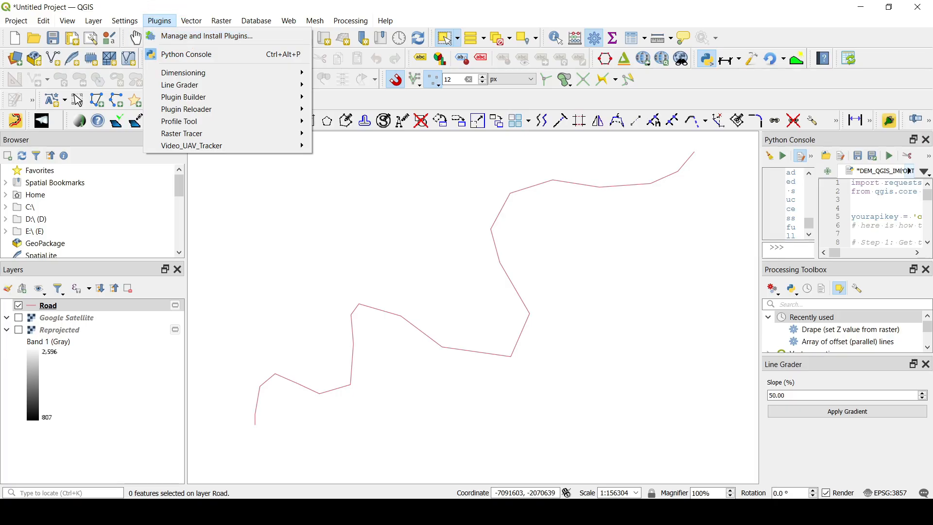